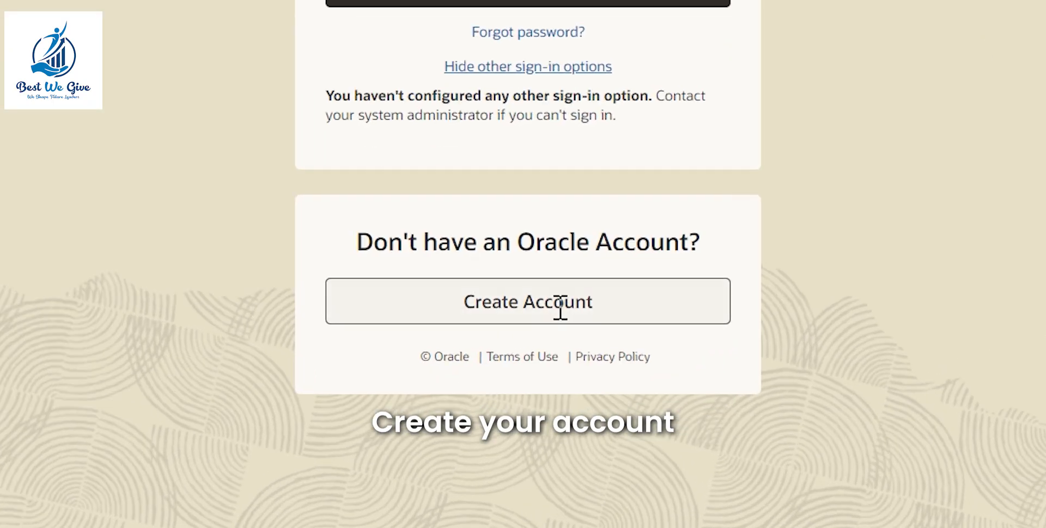
Step: Register a new Oracle account with email, password, name, company and address details and submit it
{"action": "left_click", "coordinate": [527, 301]}
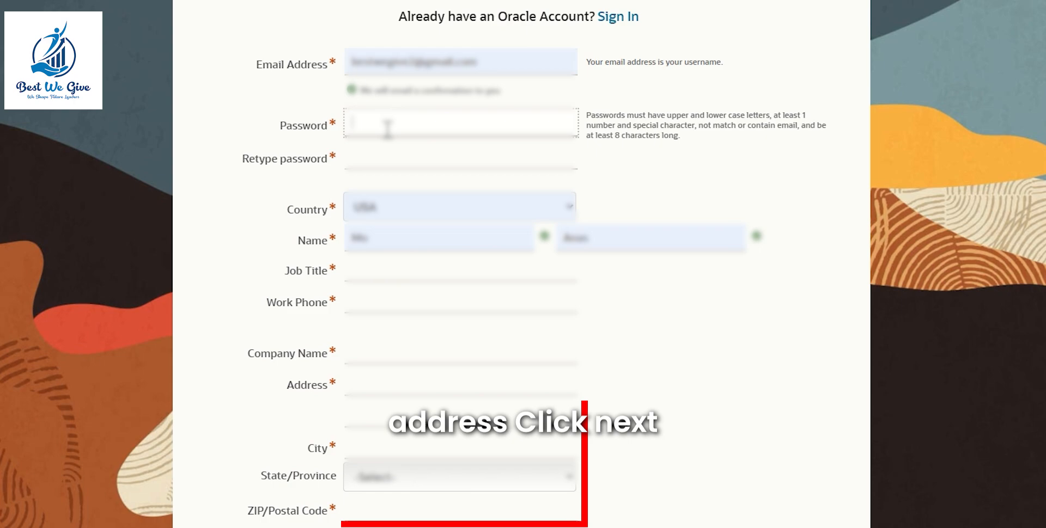
{"action": "type", "text": "password"}
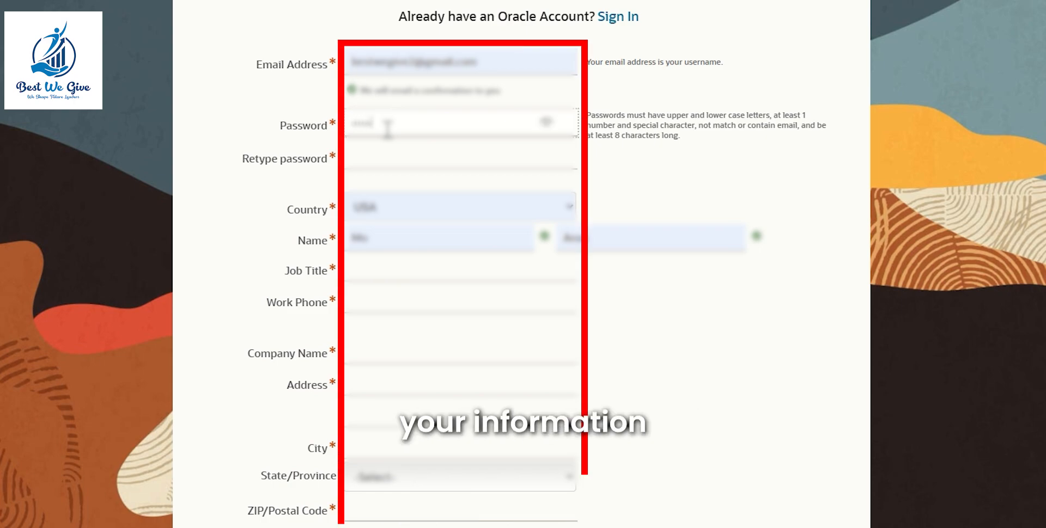
{"action": "scroll", "scroll_direction": "down", "scroll_amount": 3}
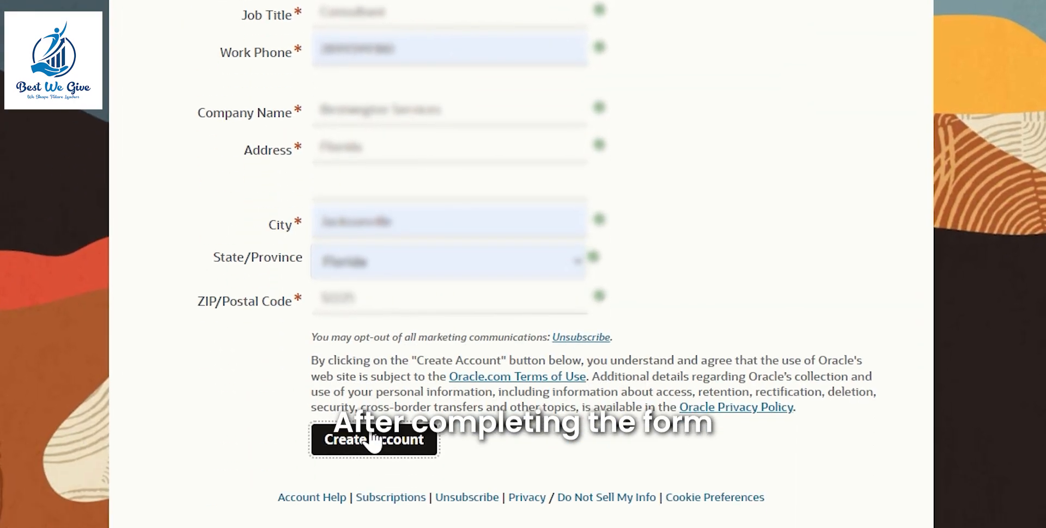
{"action": "left_click", "coordinate": [373, 440]}
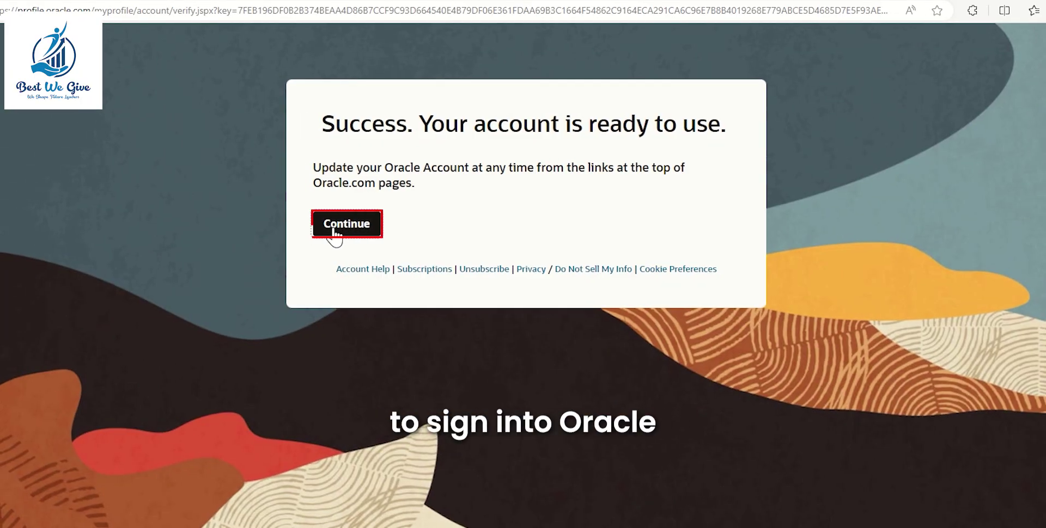
Step: Search 'prima' and select the Primavera P6 Professional Project Management 23.12.0.0.0 package
{"action": "left_click", "coordinate": [347, 224]}
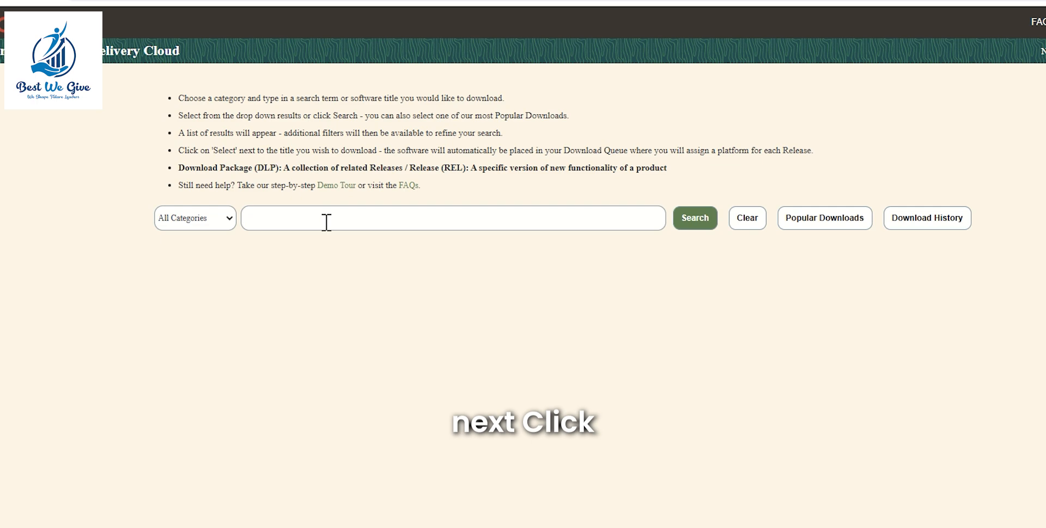
{"action": "type", "text": "primavera P6 Professional Project Management"}
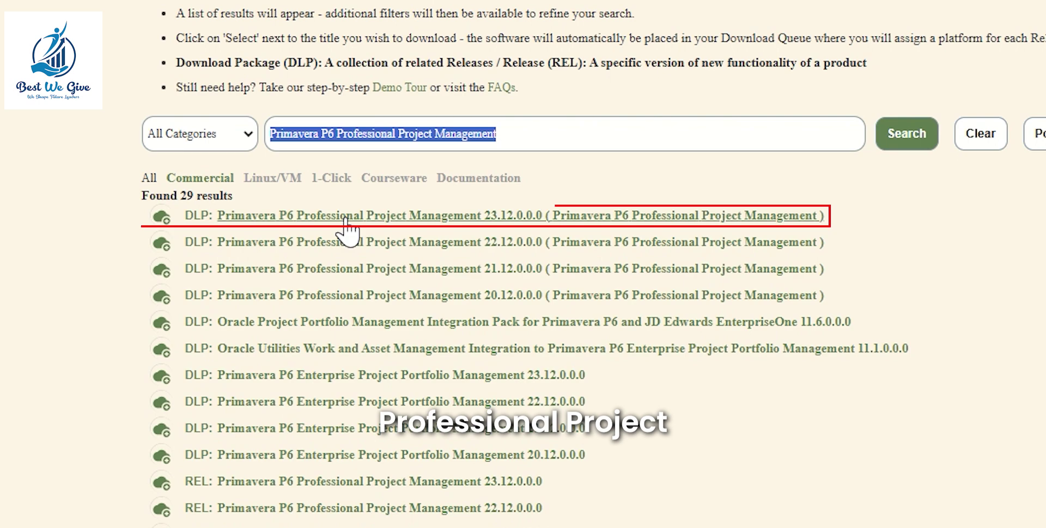
{"action": "left_click", "coordinate": [967, 277]}
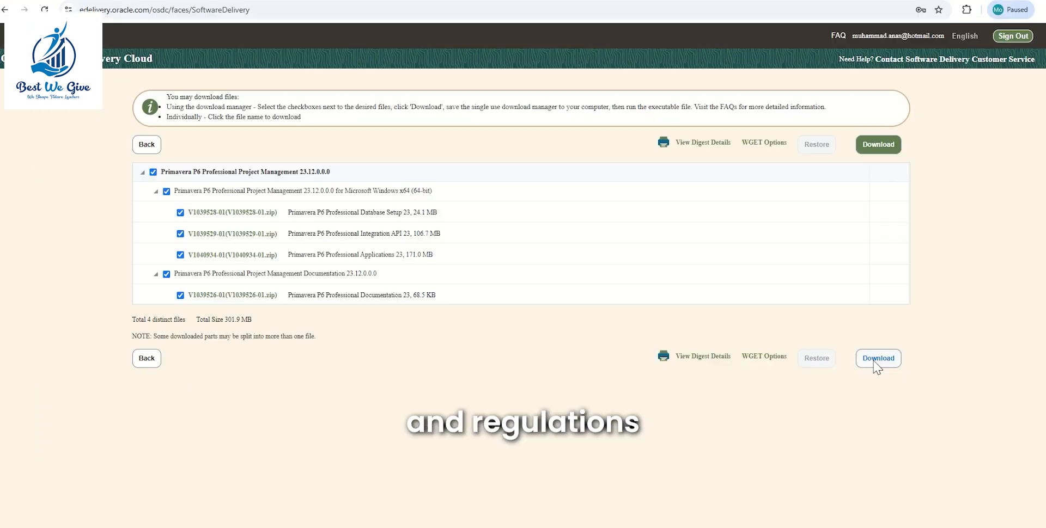
Step: Download the four P6 files, run P6ProfessionalSetup as a Typical install, and launch P6 Professional 23 (x64)
{"action": "left_click", "coordinate": [877, 358]}
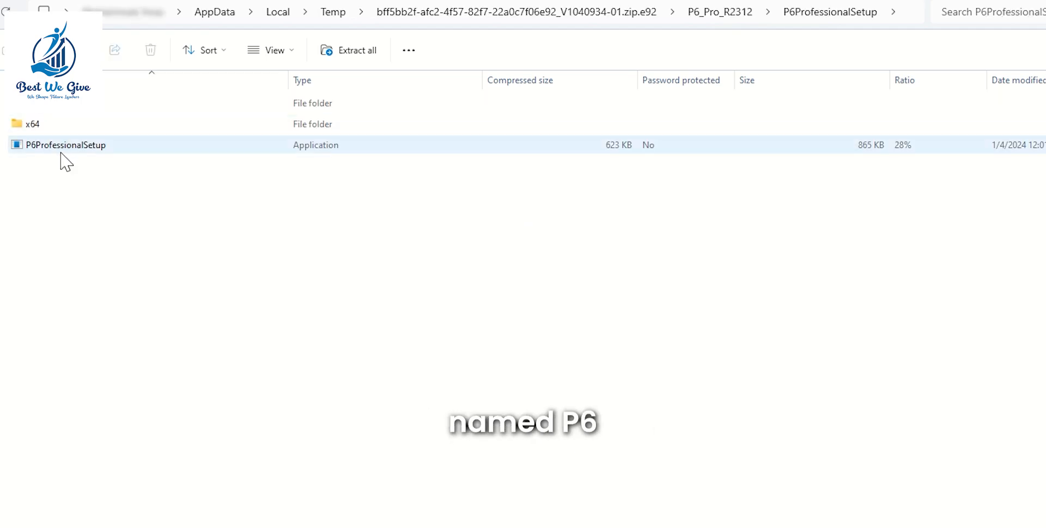
{"action": "double_click", "coordinate": [63, 144]}
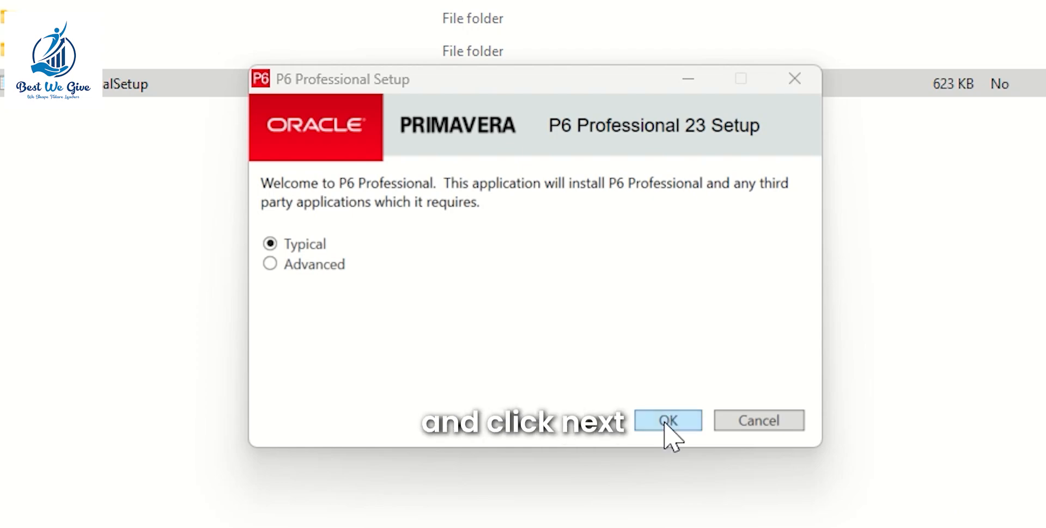
{"action": "left_click", "coordinate": [669, 420]}
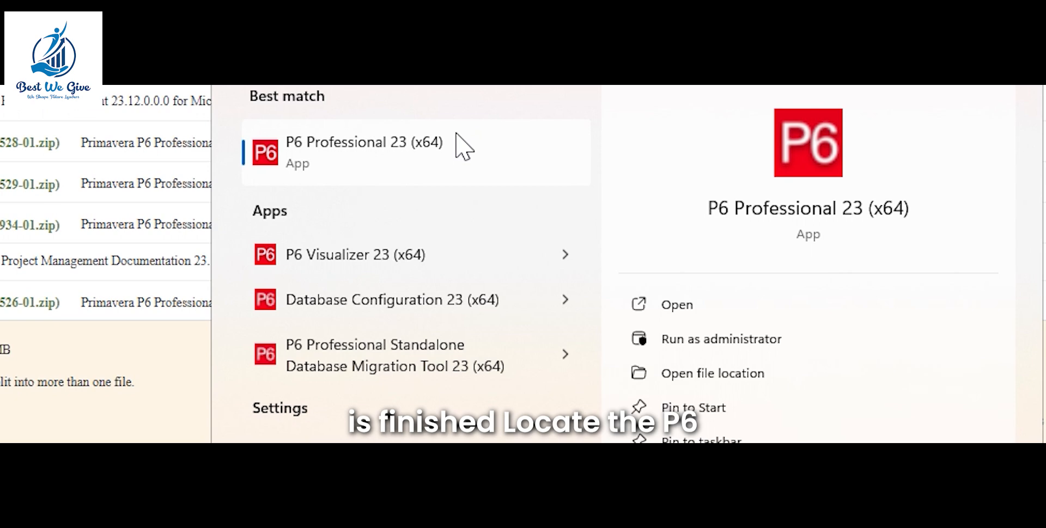
{"action": "mouse_move", "coordinate": [359, 170]}
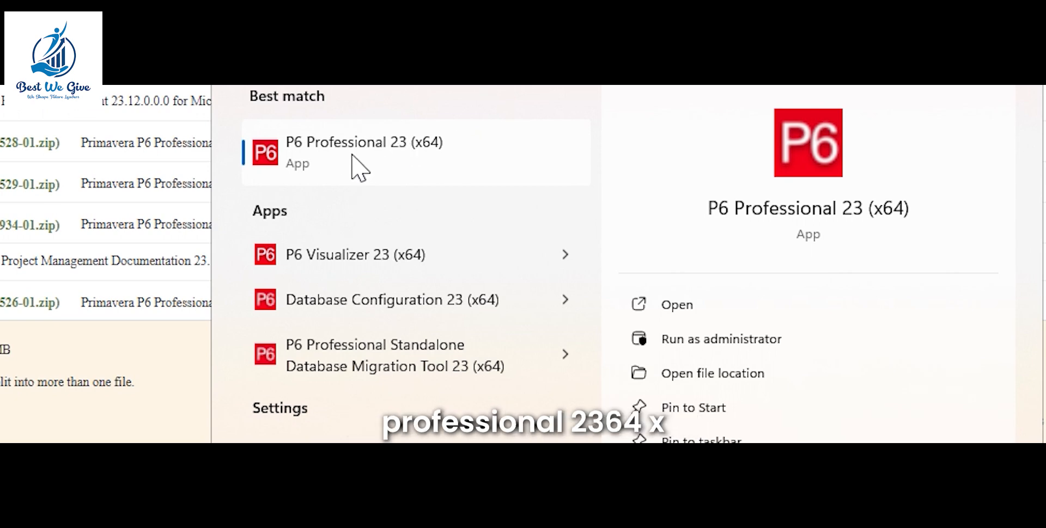
{"action": "left_click", "coordinate": [347, 142]}
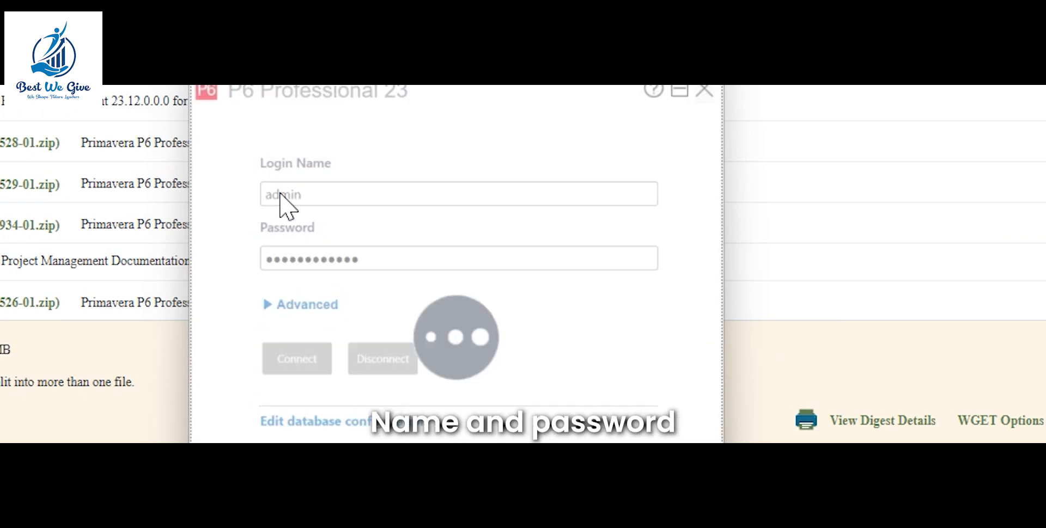
Step: Connect to P6 Professional and reach the Projects workspace with the Gantt timeline
{"action": "left_click", "coordinate": [296, 358]}
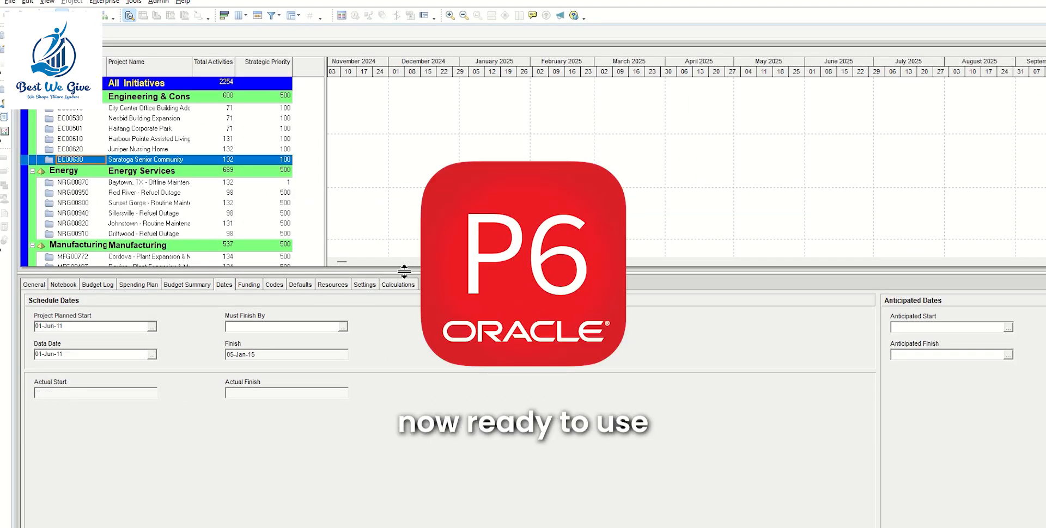